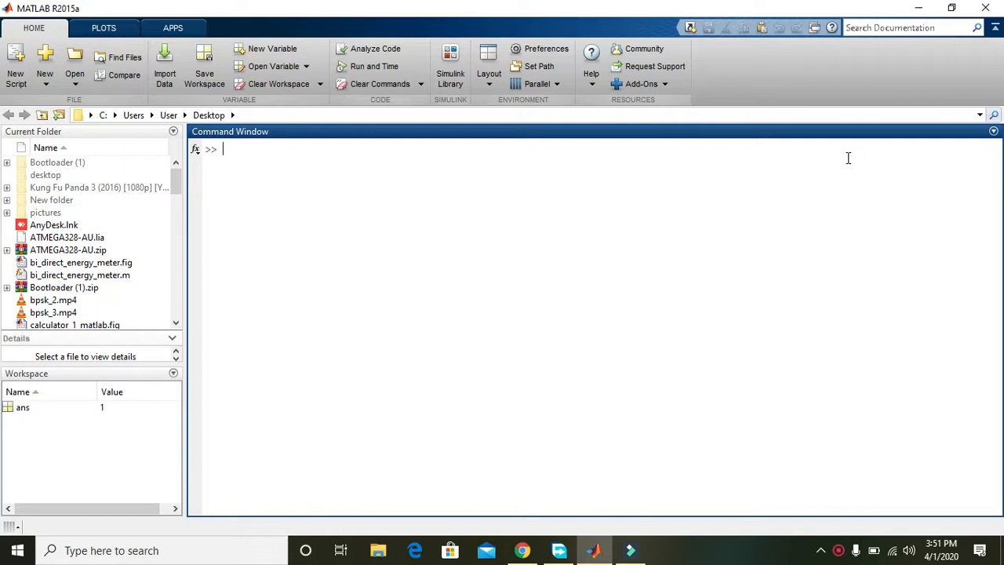
Enter oct2dec(16) at the >> prompt, filling 16 into the parentheses, without running it.
type("oct2d")
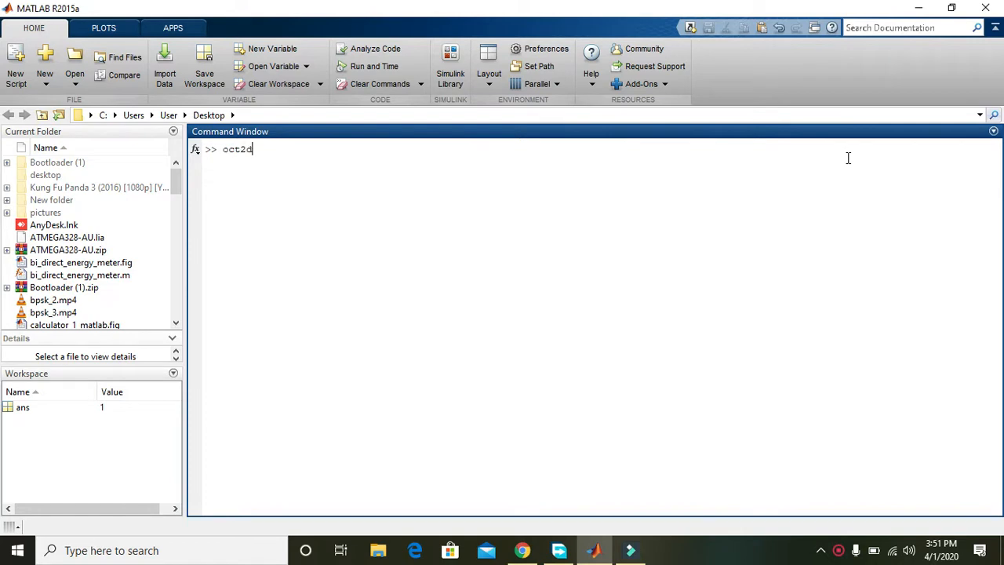
type("ec()")
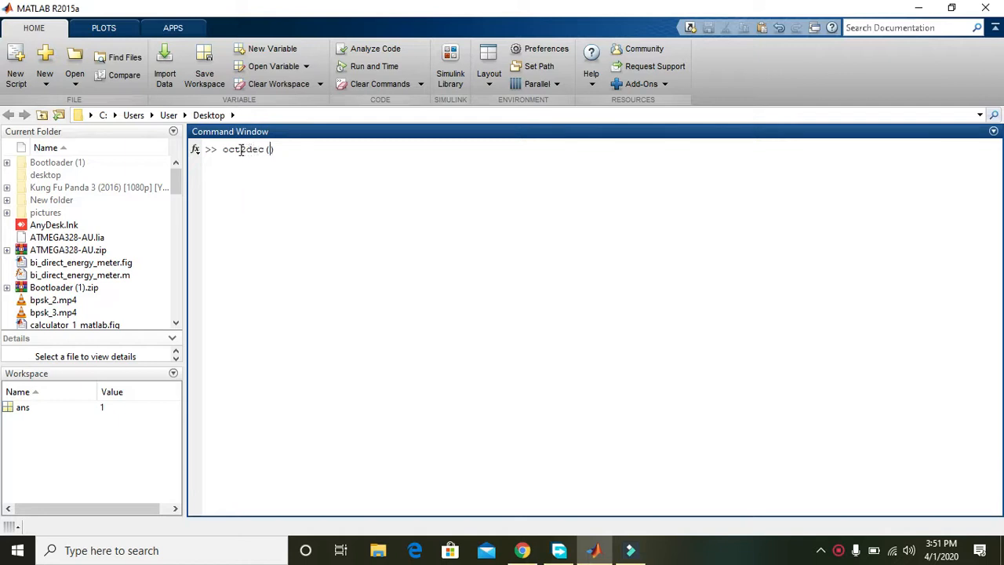
double_click(233, 149)
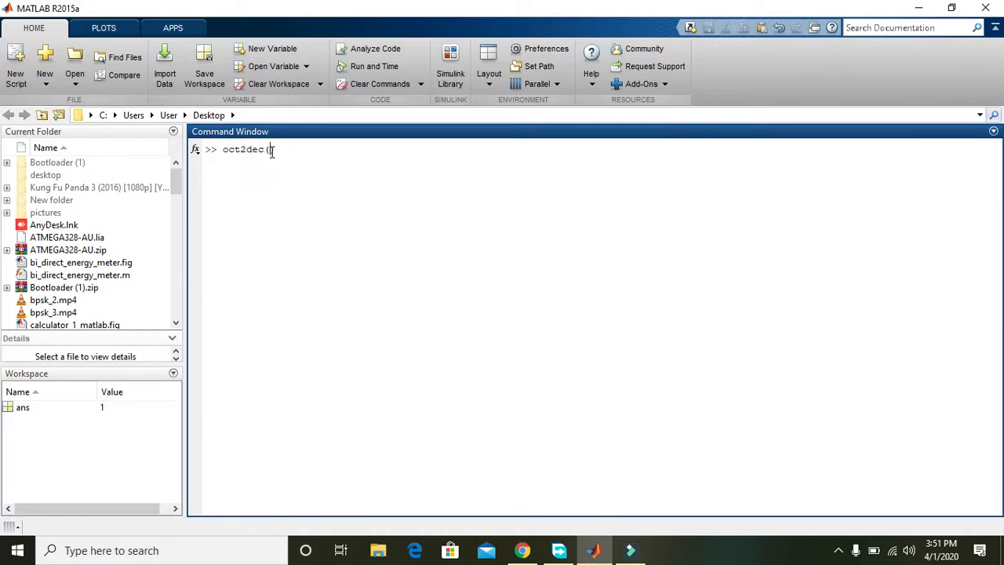
type("16)")
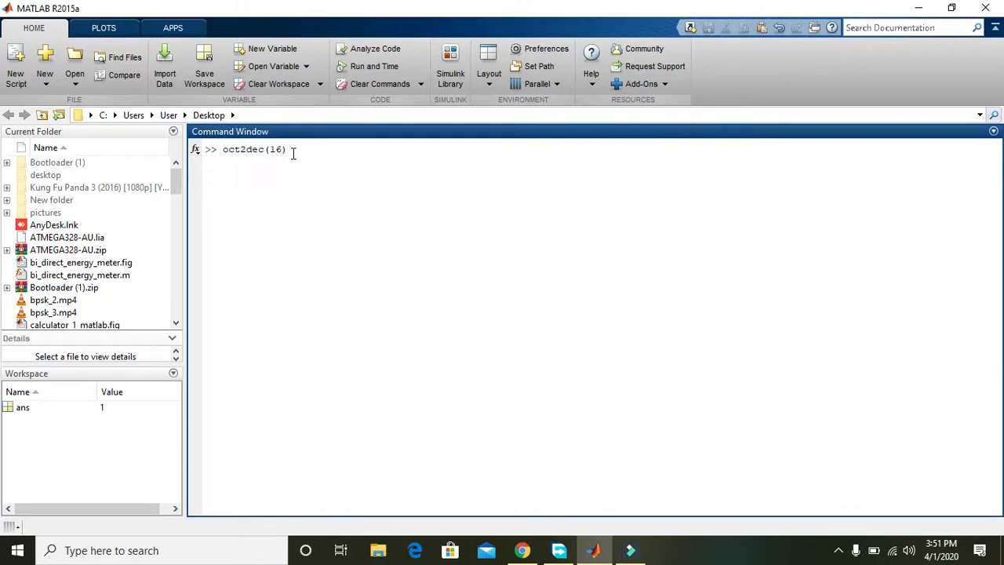
Run oct2dec(16) to get 14, then enter oct2dec(19), which raises the invalid-octal error.
key("enter")
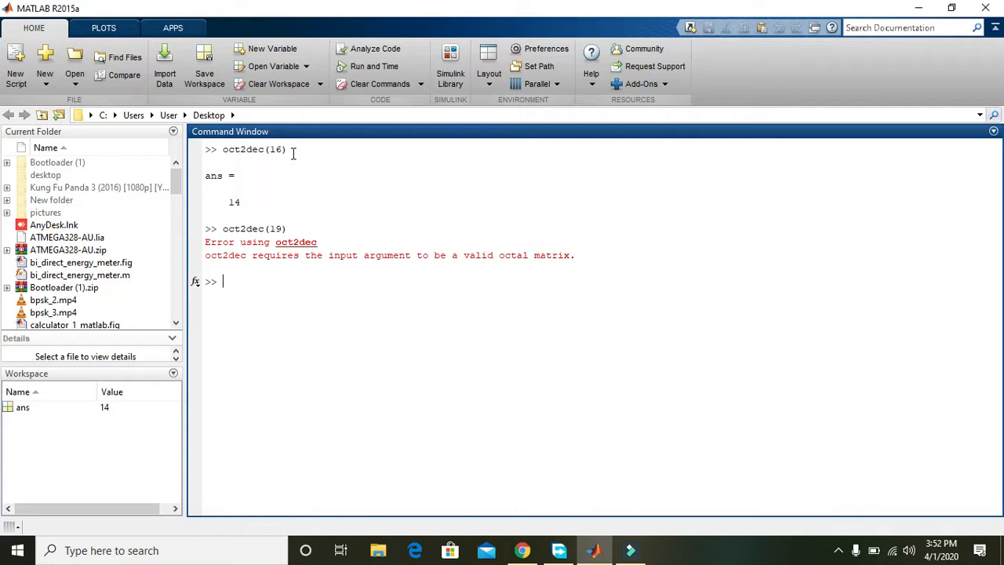
type("oct2dec(19)")
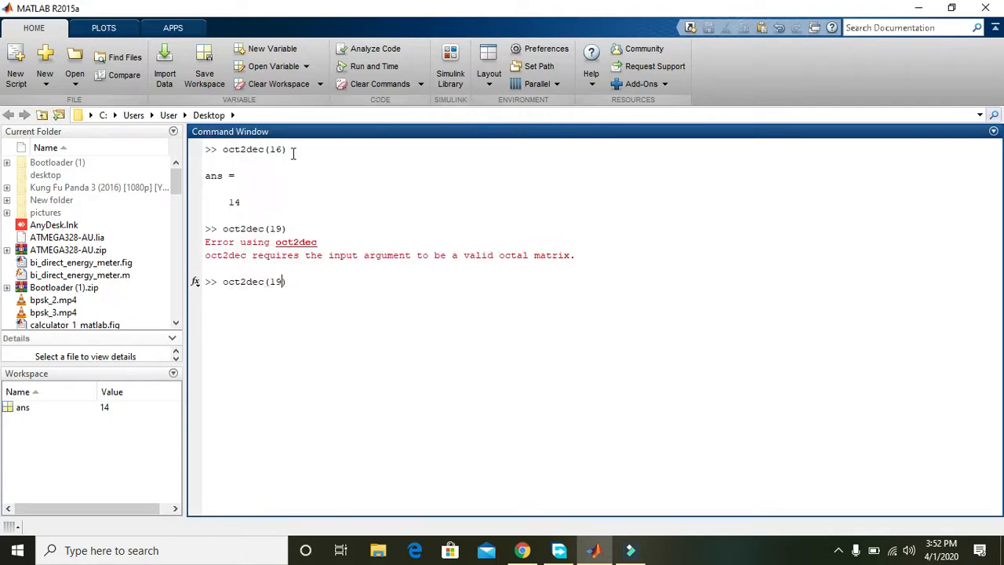
Edit the recalled command to oct2dec(15) and run it, returning 13.
key("Backspace")
type("5")
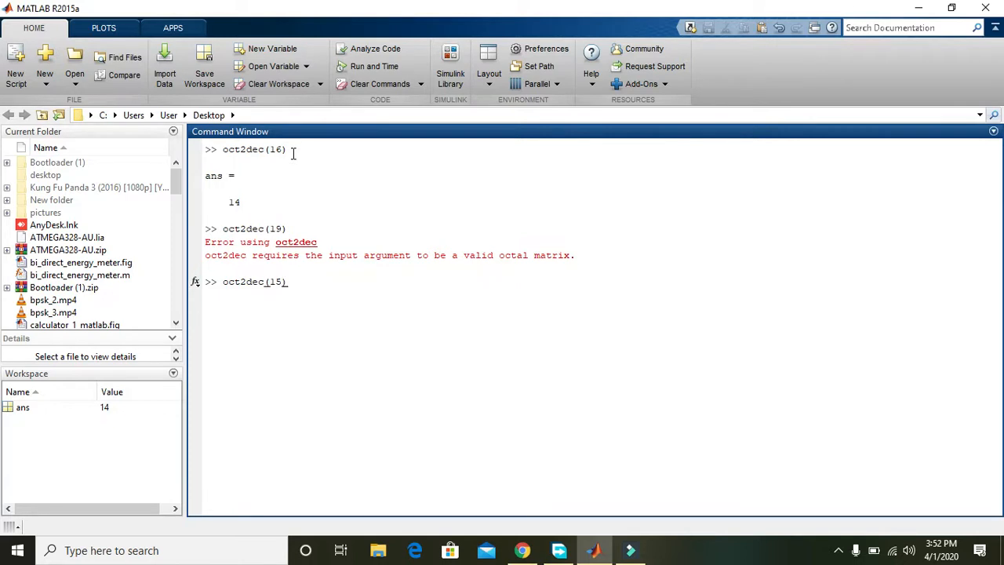
key("enter")
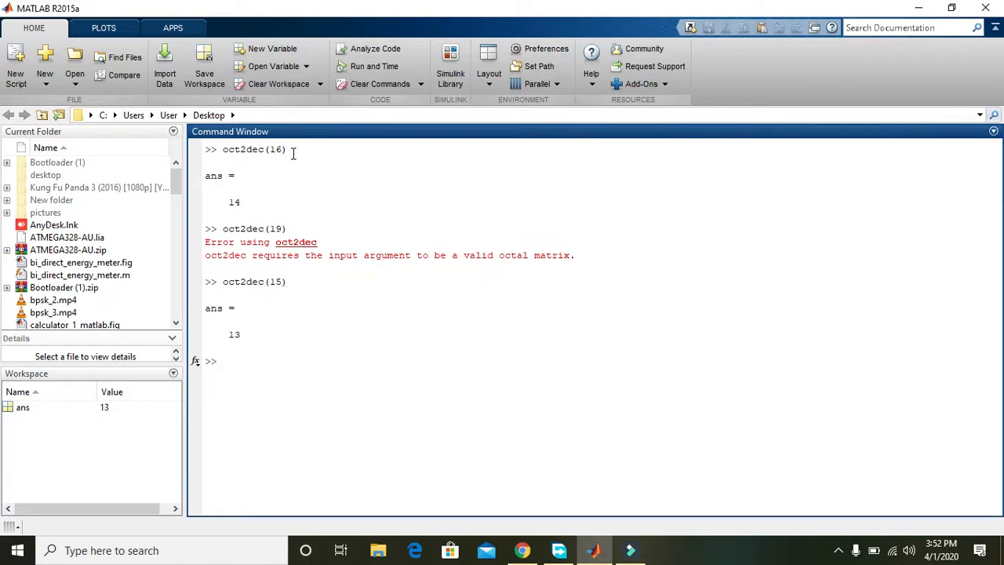